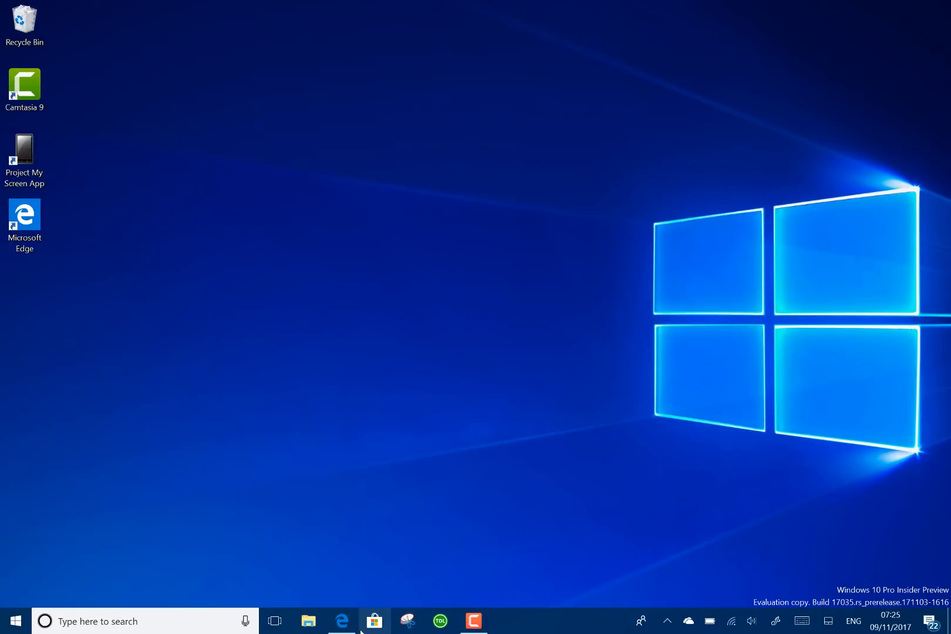
- Launch Microsoft Edge and show the new tab's options, including Mute tab
{"action": "left_click", "coordinate": [341, 621]}
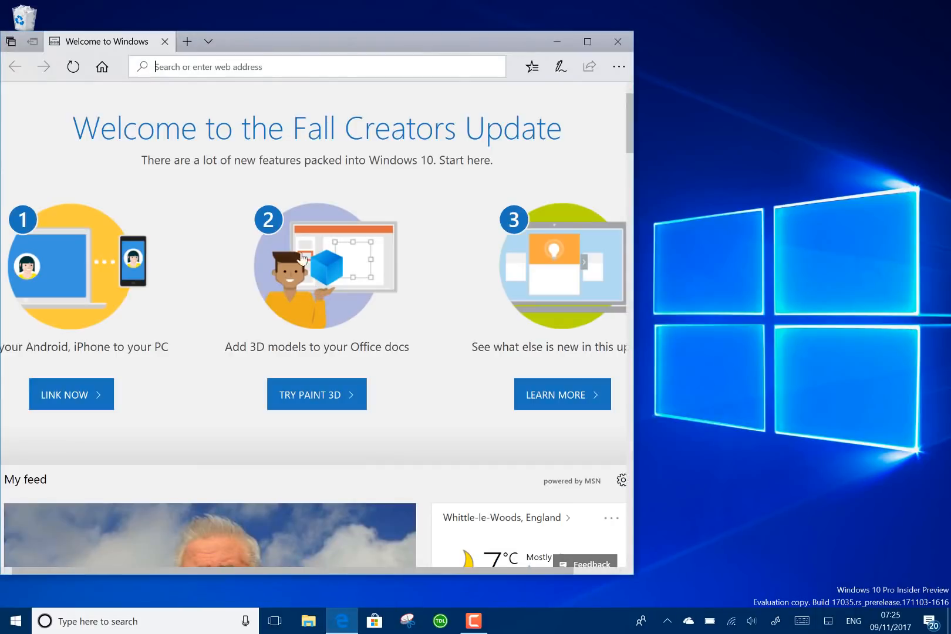
{"action": "right_click", "coordinate": [218, 41]}
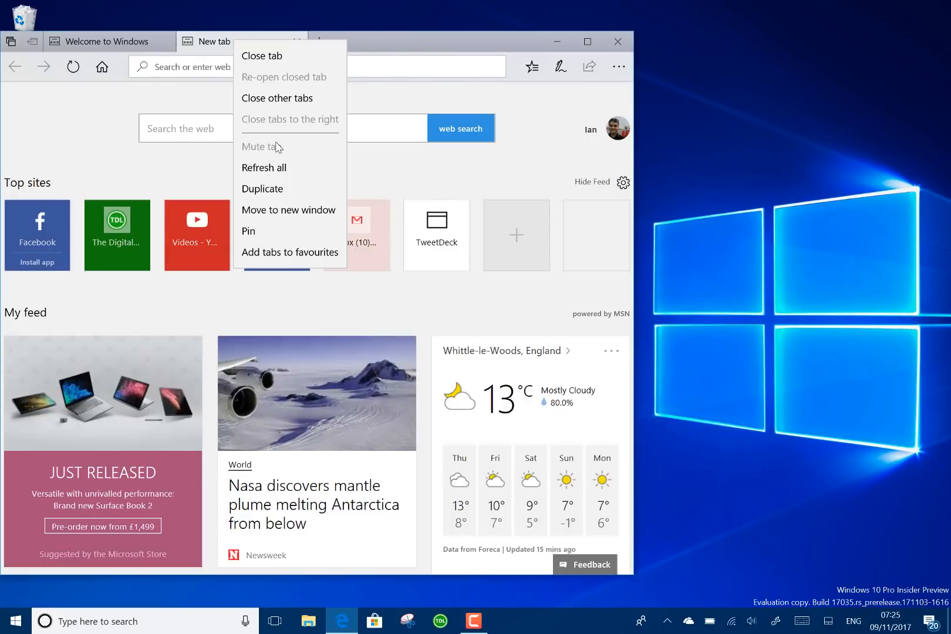
{"action": "mouse_move", "coordinate": [265, 149]}
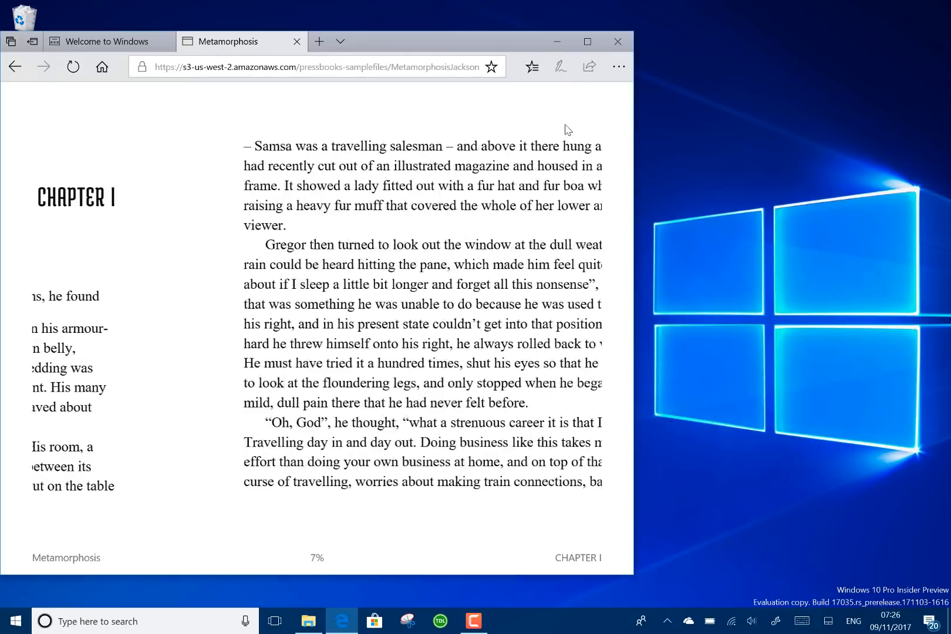
- Maximise the Edge window so the Metamorphosis ePub shows as a two-page spread
{"action": "left_click", "coordinate": [586, 41]}
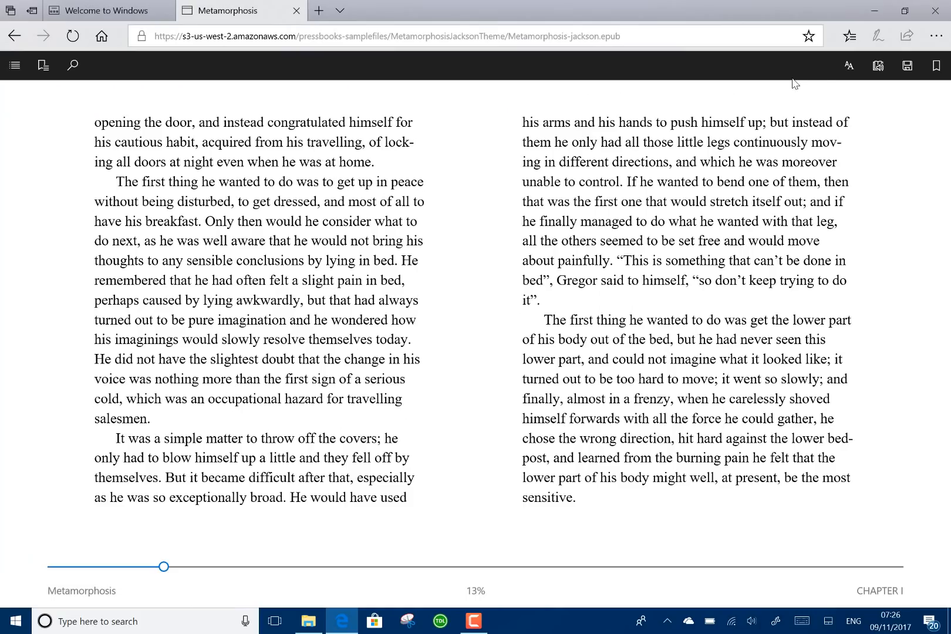
{"action": "mouse_move", "coordinate": [907, 66]}
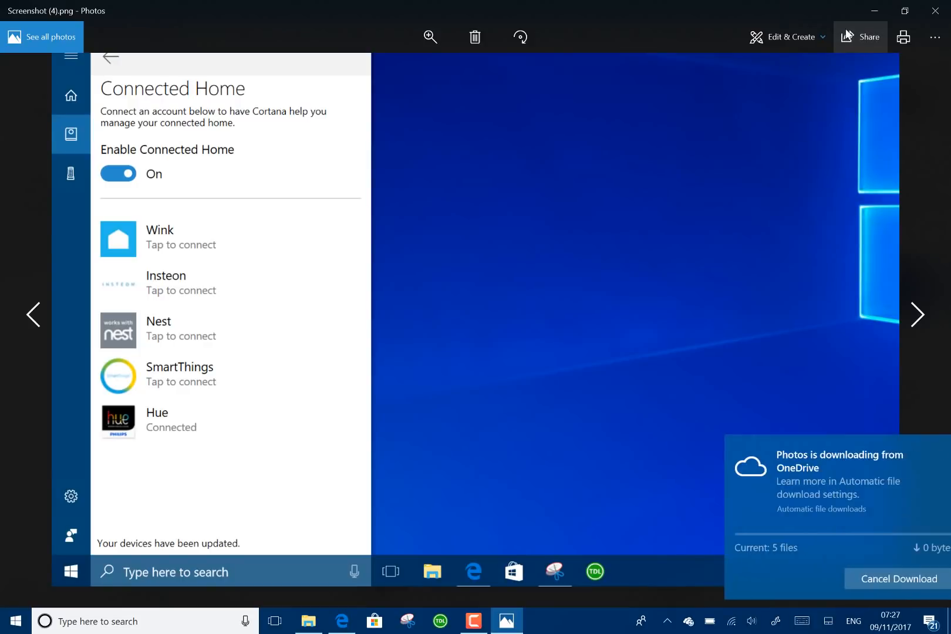
- Share the screenshot from Photos and turn on Near Share to search for nearby devices
{"action": "left_click", "coordinate": [861, 36]}
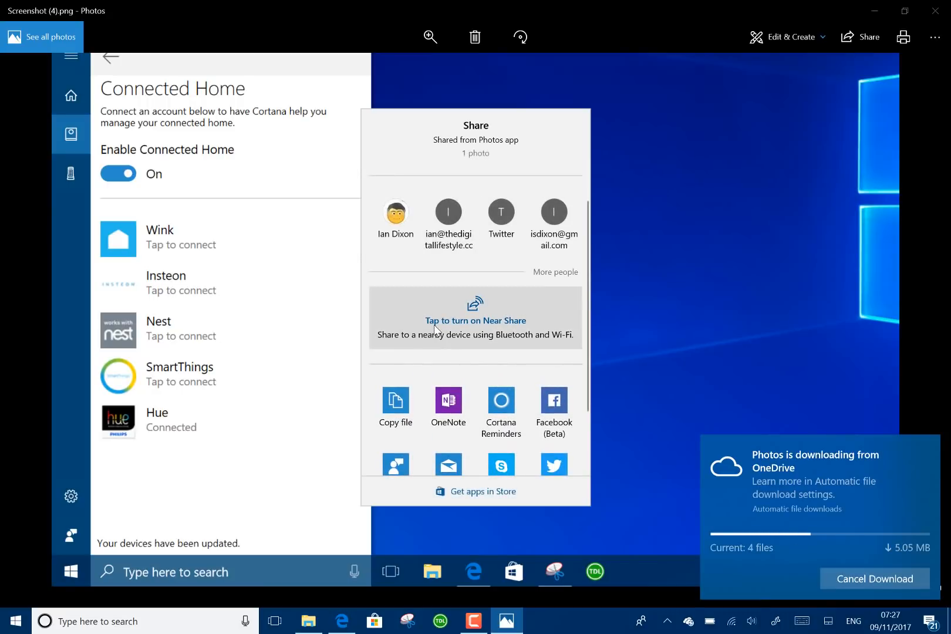
{"action": "left_click", "coordinate": [475, 317]}
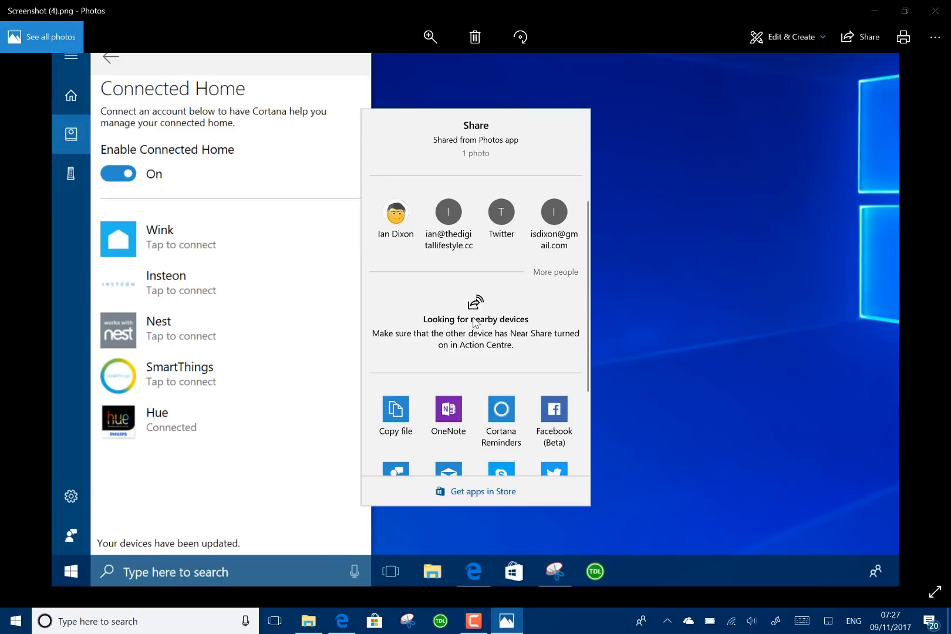
{"action": "mouse_move", "coordinate": [494, 351]}
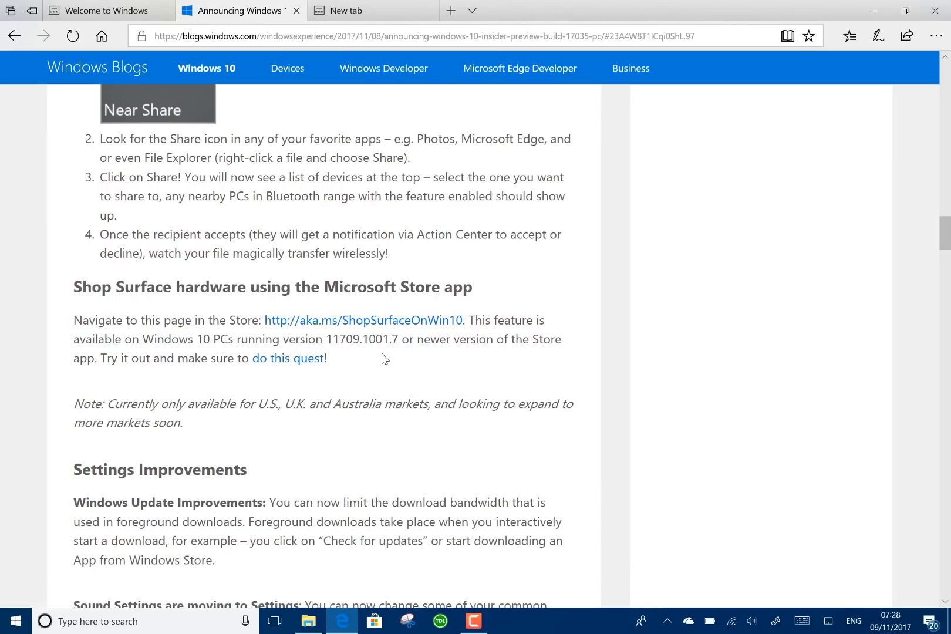
{"action": "mouse_move", "coordinate": [394, 354]}
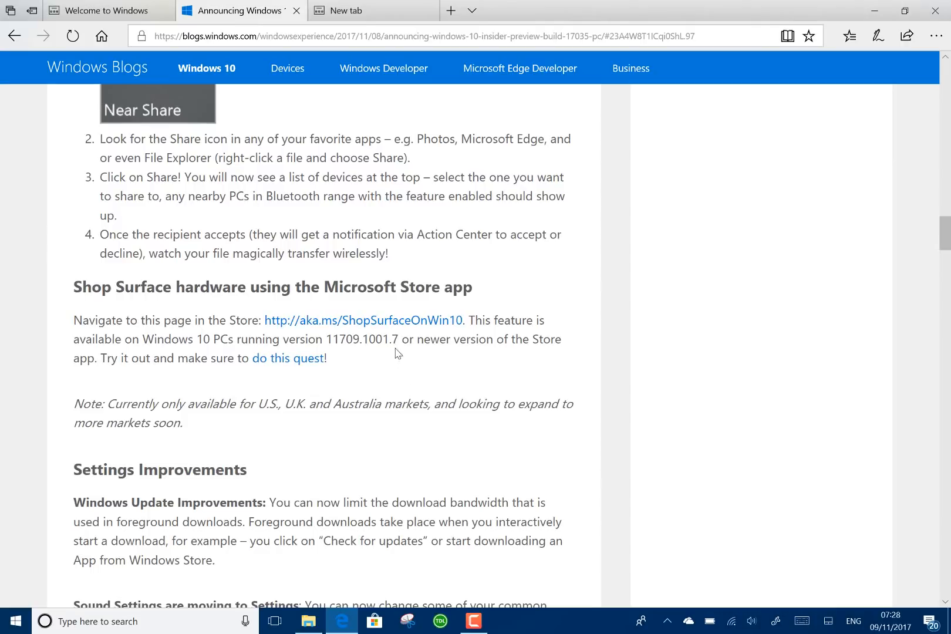
{"action": "mouse_move", "coordinate": [379, 324]}
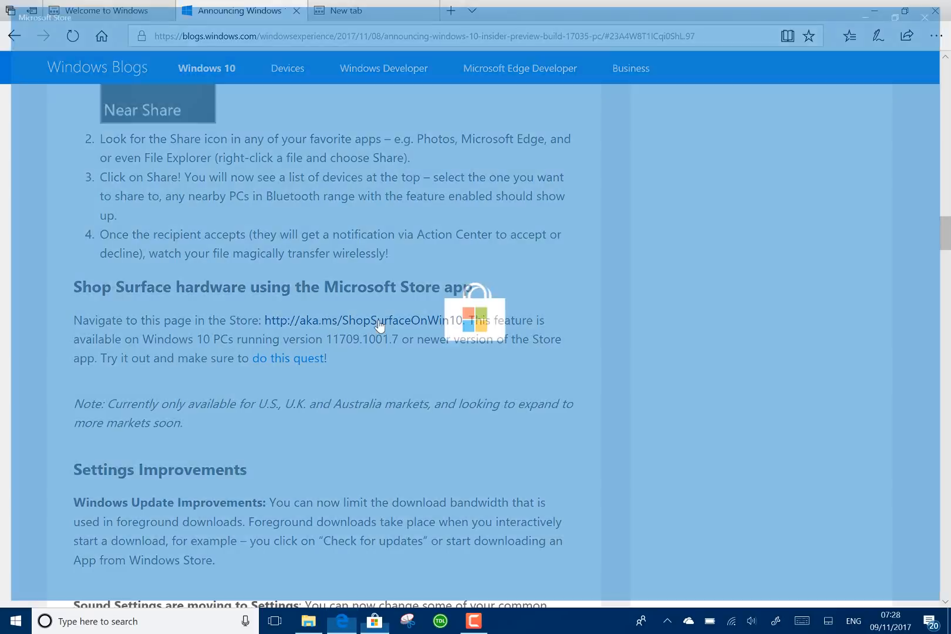
- Browse the Shop Surface page down to the Surface accessories, then leave the Store for Settings
{"action": "left_click", "coordinate": [362, 320]}
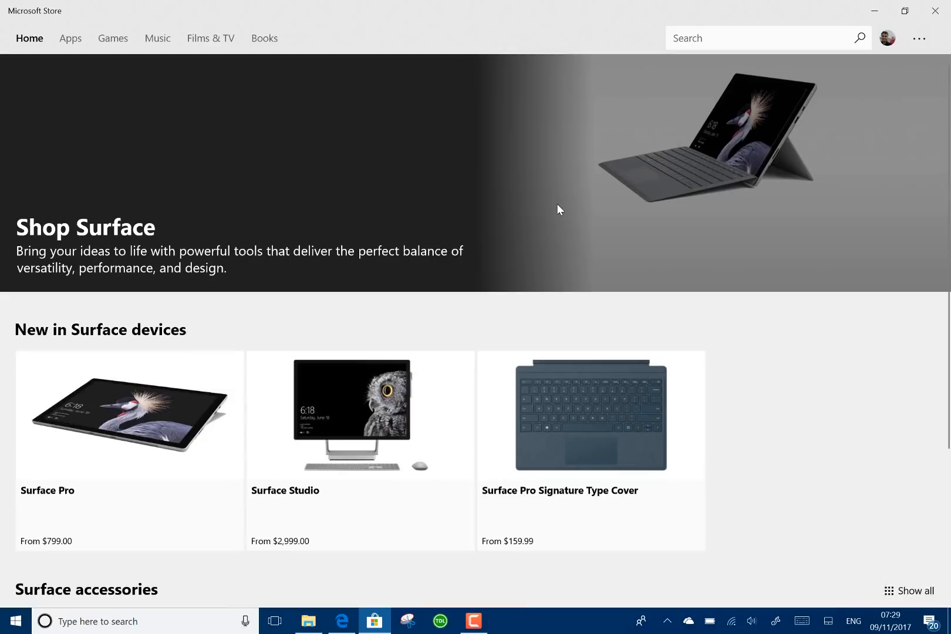
{"action": "scroll", "scroll_direction": "down", "scroll_amount": 3}
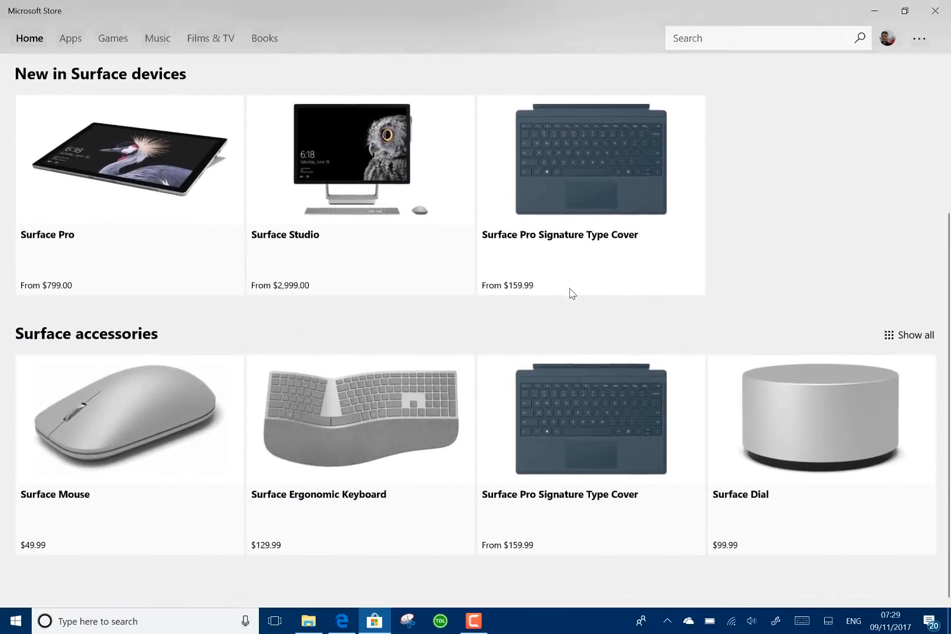
{"action": "scroll", "scroll_direction": "up", "scroll_amount": 3}
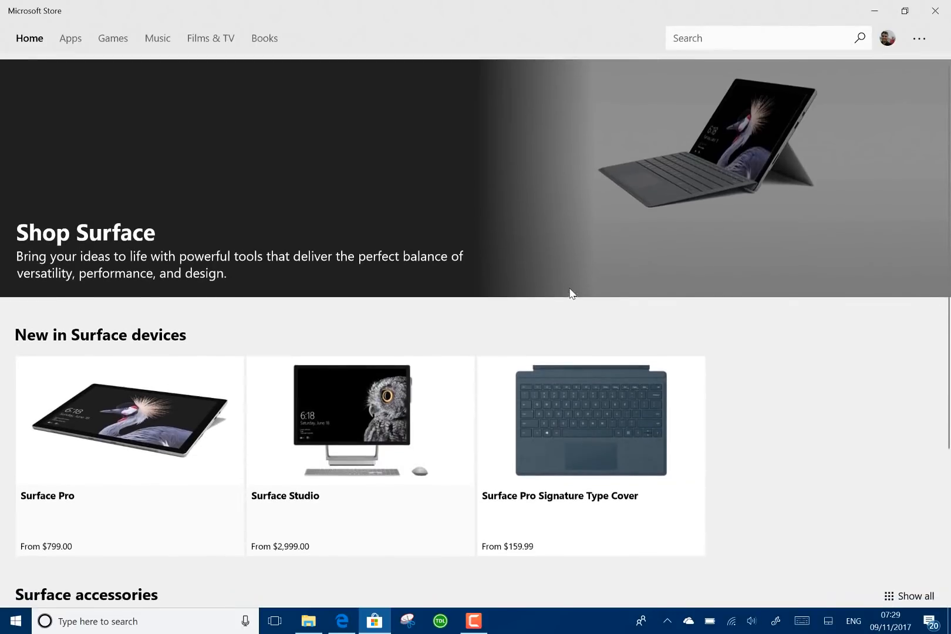
{"action": "scroll", "scroll_direction": "down", "scroll_amount": 3}
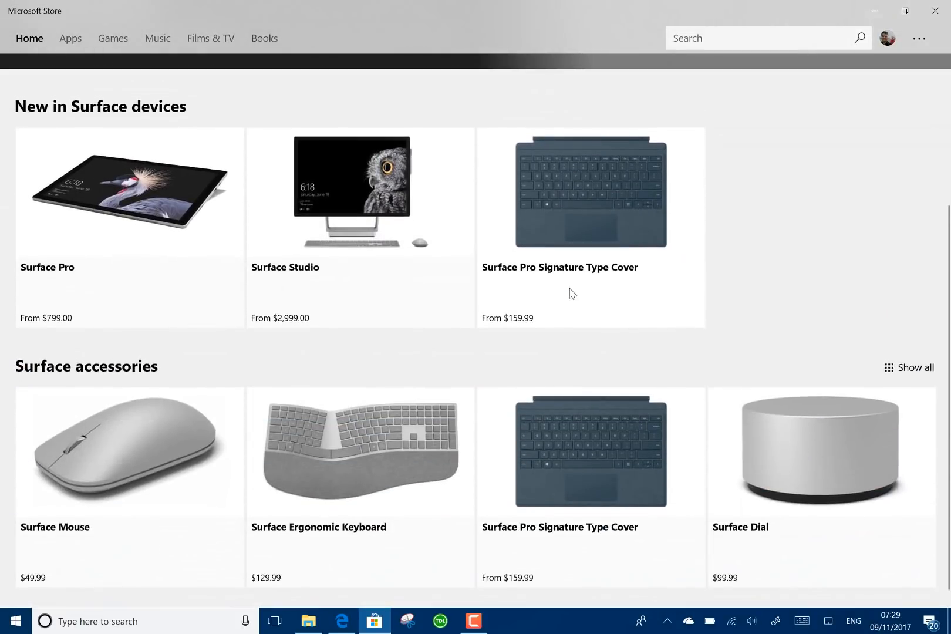
{"action": "scroll", "scroll_direction": "up", "scroll_amount": 3}
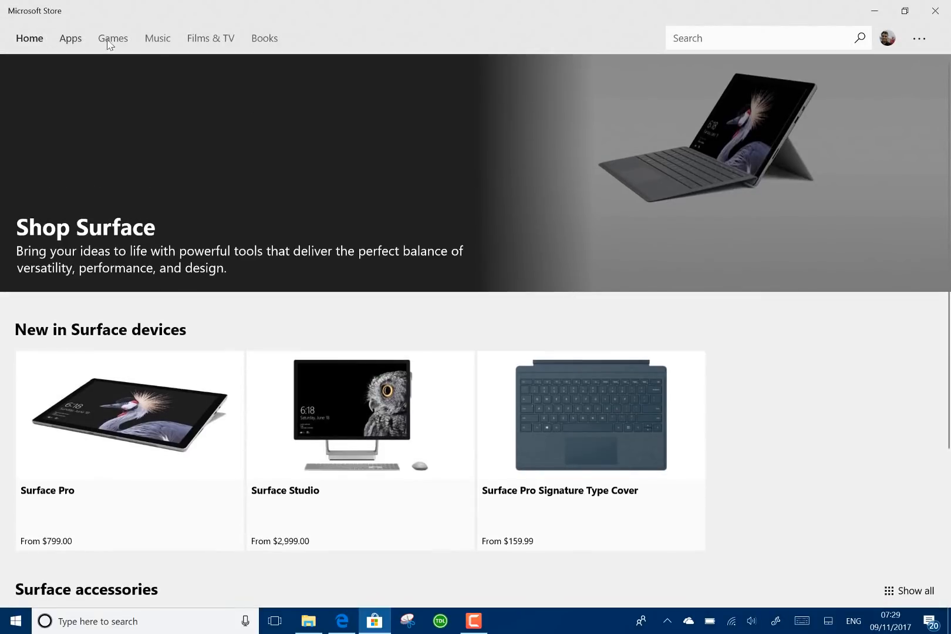
{"action": "mouse_move", "coordinate": [500, 376]}
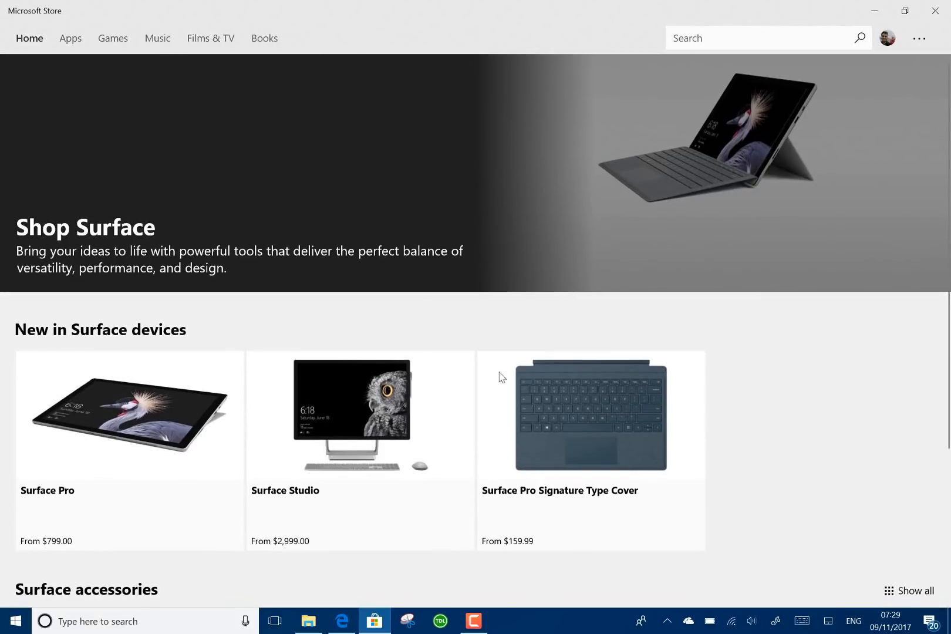
{"action": "mouse_move", "coordinate": [631, 391]}
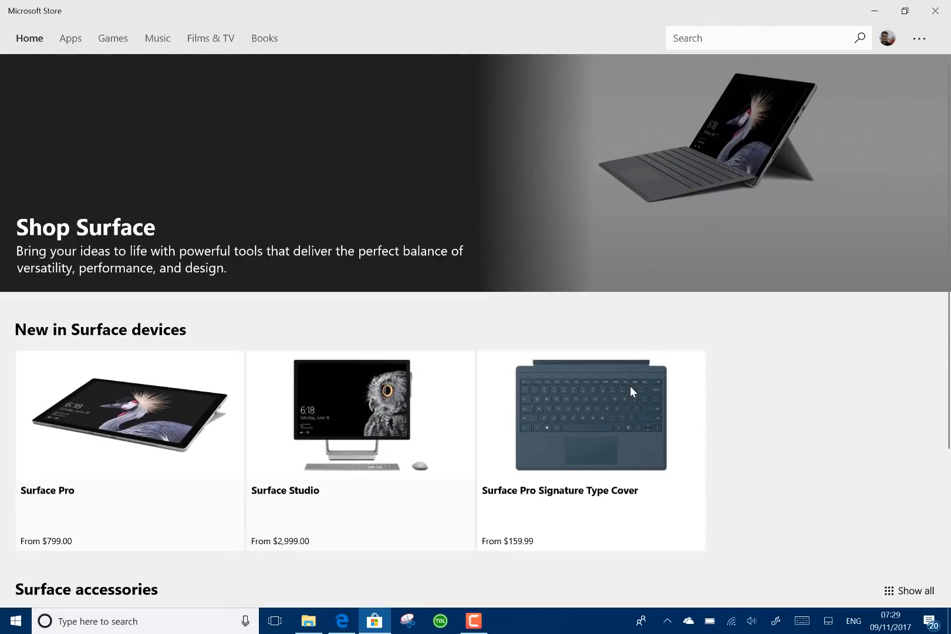
{"action": "left_click", "coordinate": [14, 621]}
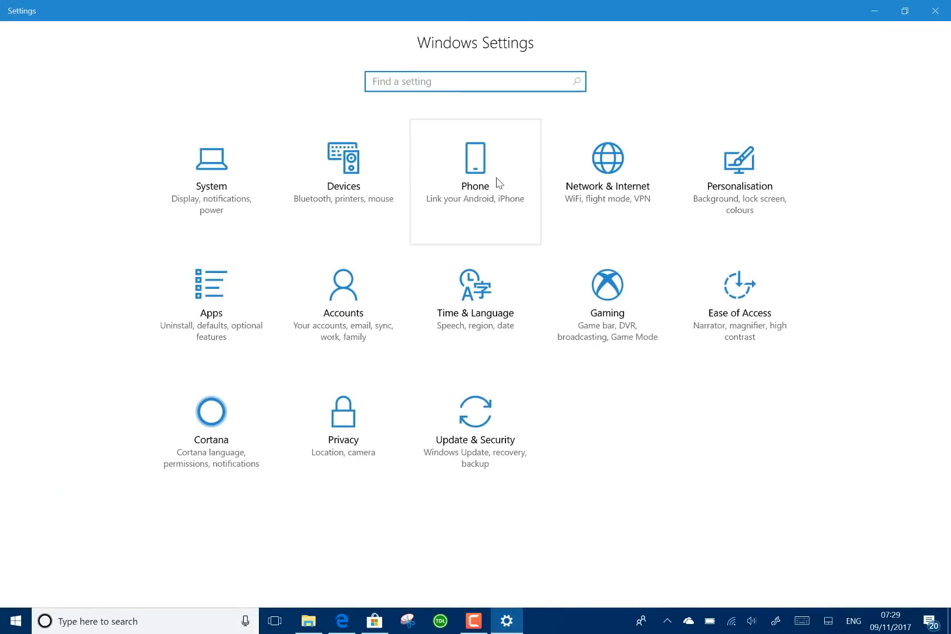
{"action": "mouse_move", "coordinate": [261, 181]}
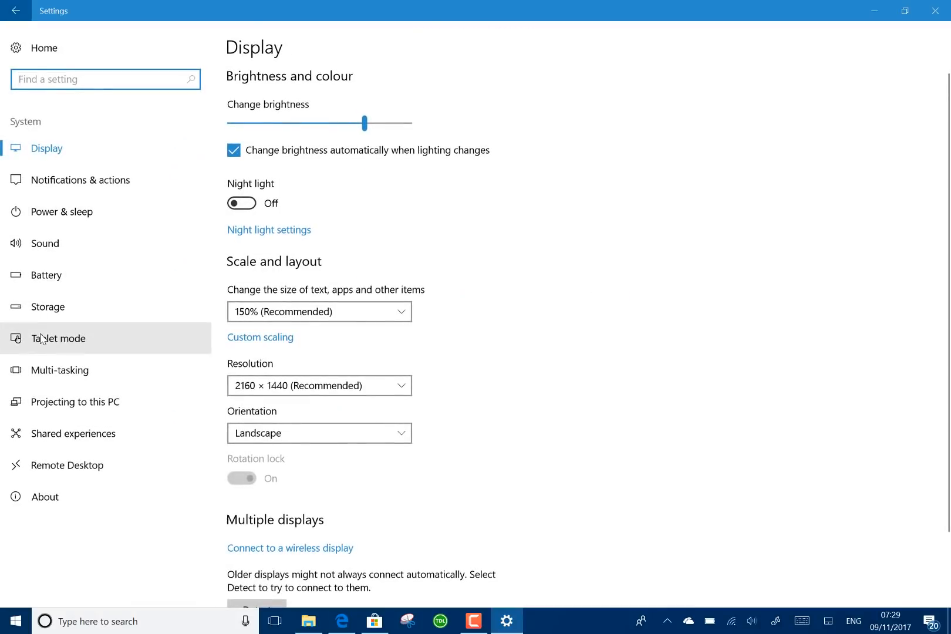
- Review the Sound page's output and microphone options, then return to Windows Settings home
{"action": "left_click", "coordinate": [44, 243]}
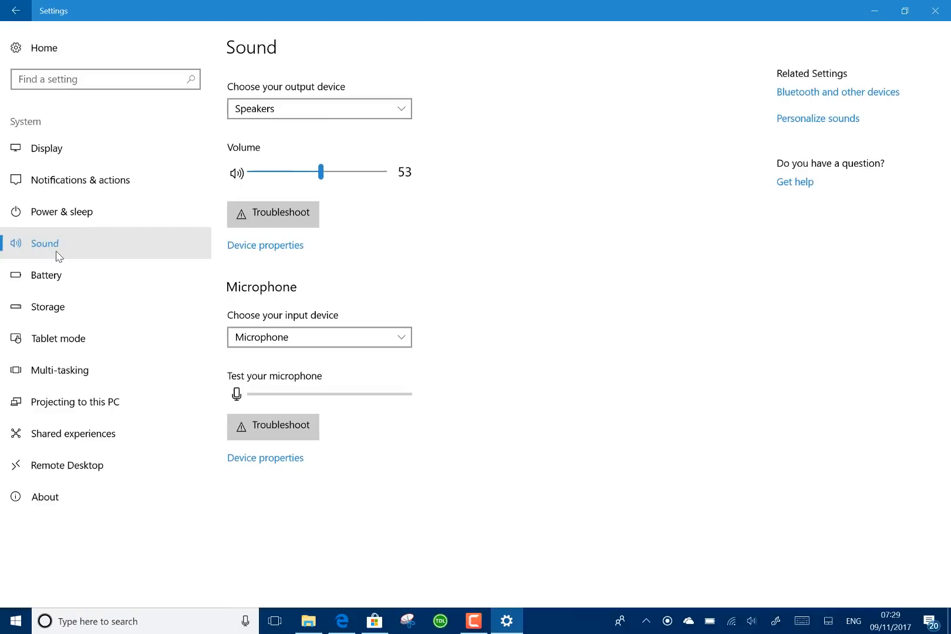
{"action": "mouse_move", "coordinate": [474, 226]}
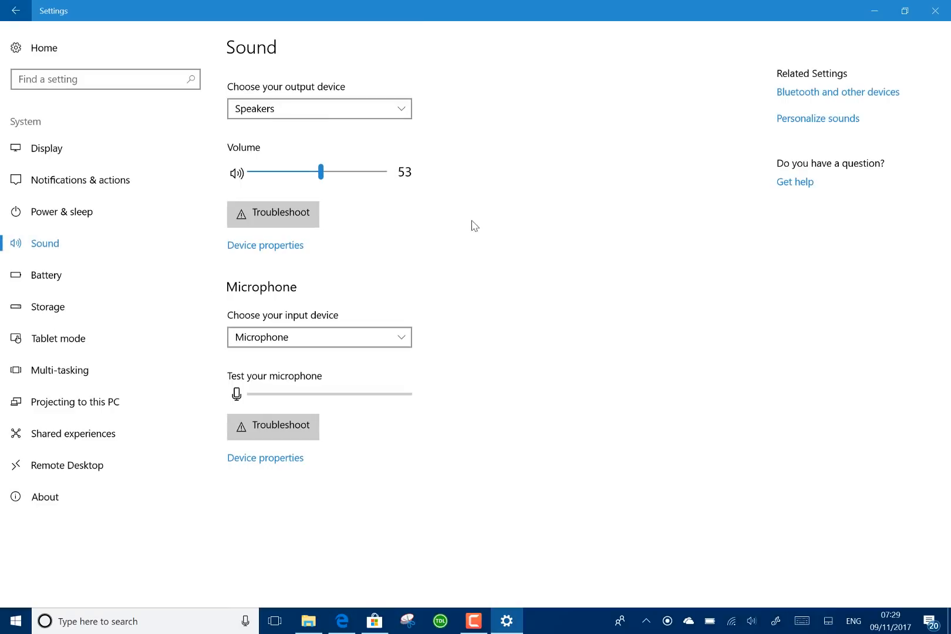
{"action": "mouse_move", "coordinate": [537, 283]}
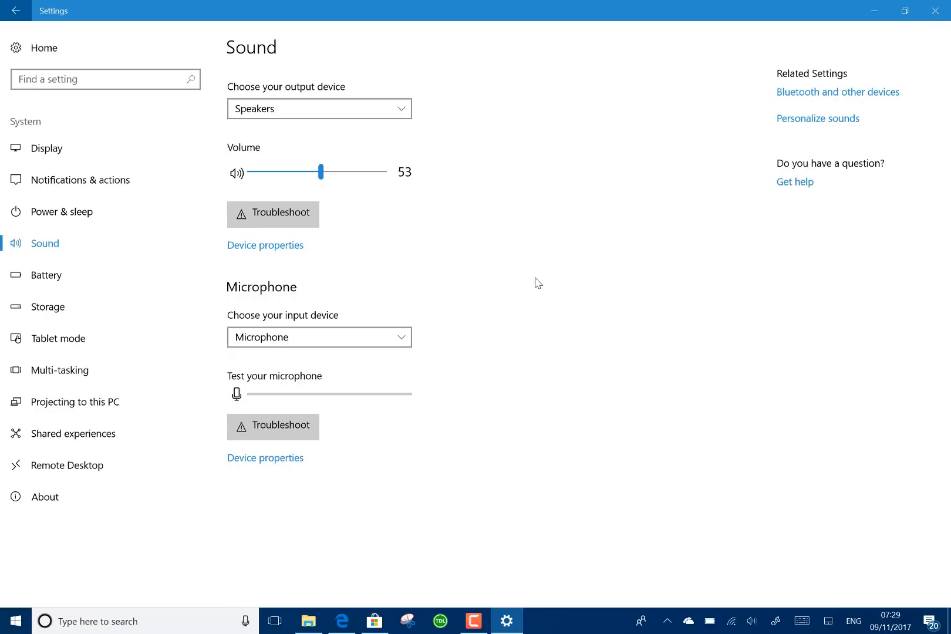
{"action": "mouse_move", "coordinate": [565, 228]}
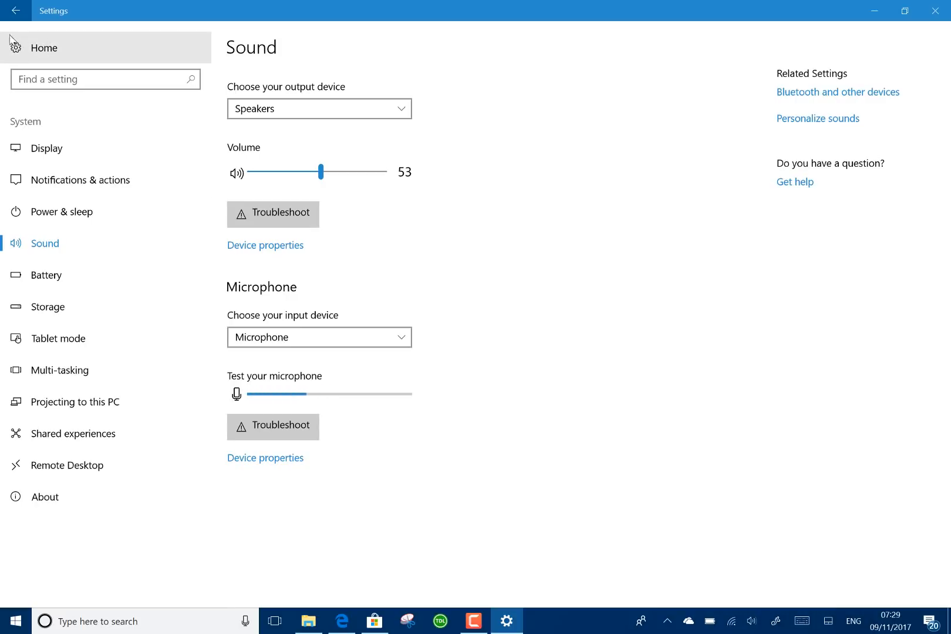
{"action": "left_click", "coordinate": [15, 11]}
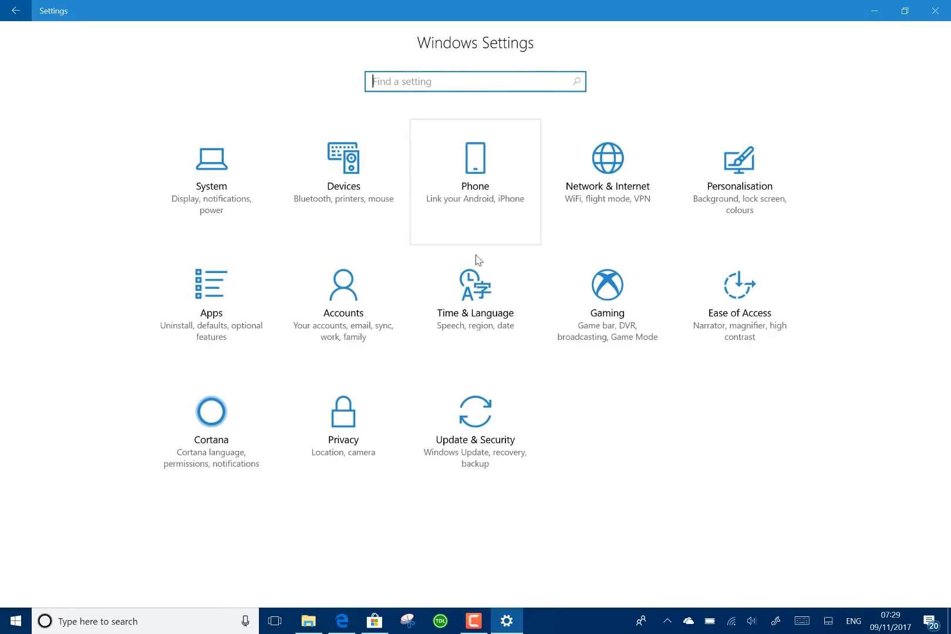
{"action": "mouse_move", "coordinate": [738, 296]}
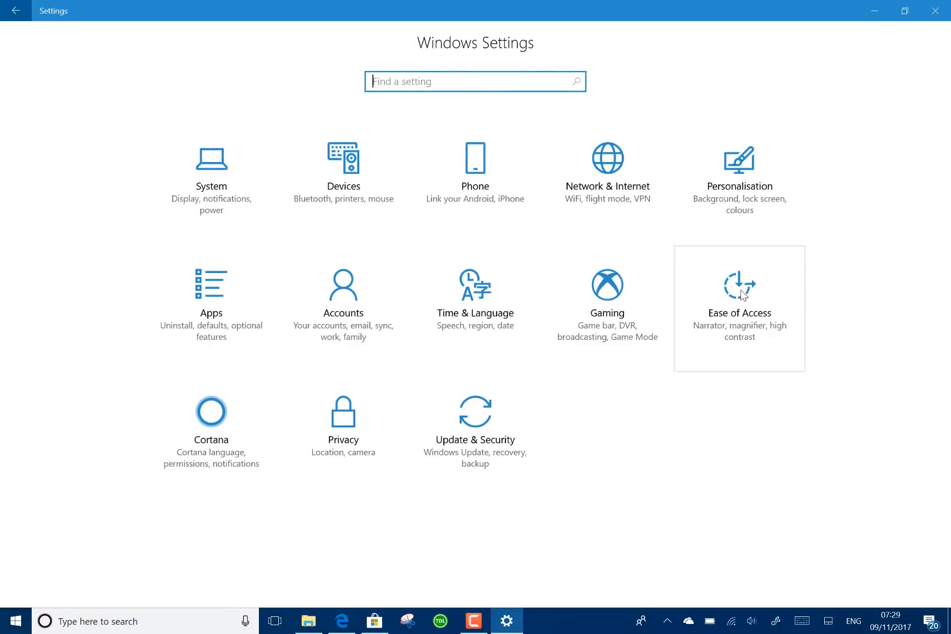
- Show the Ease of Access Display page with its bigger-and-brighter options
{"action": "left_click", "coordinate": [739, 296]}
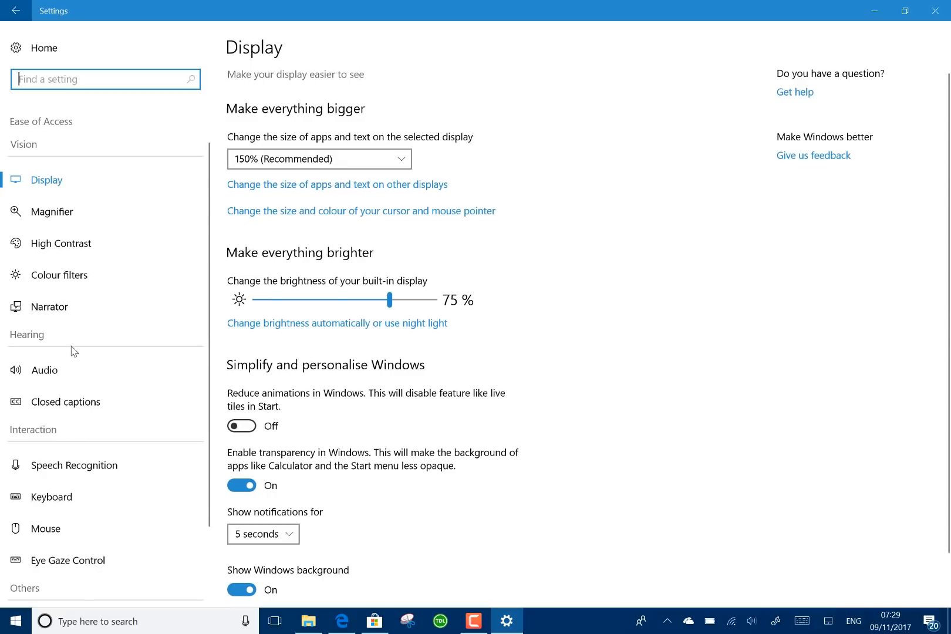
{"action": "mouse_move", "coordinate": [135, 347]}
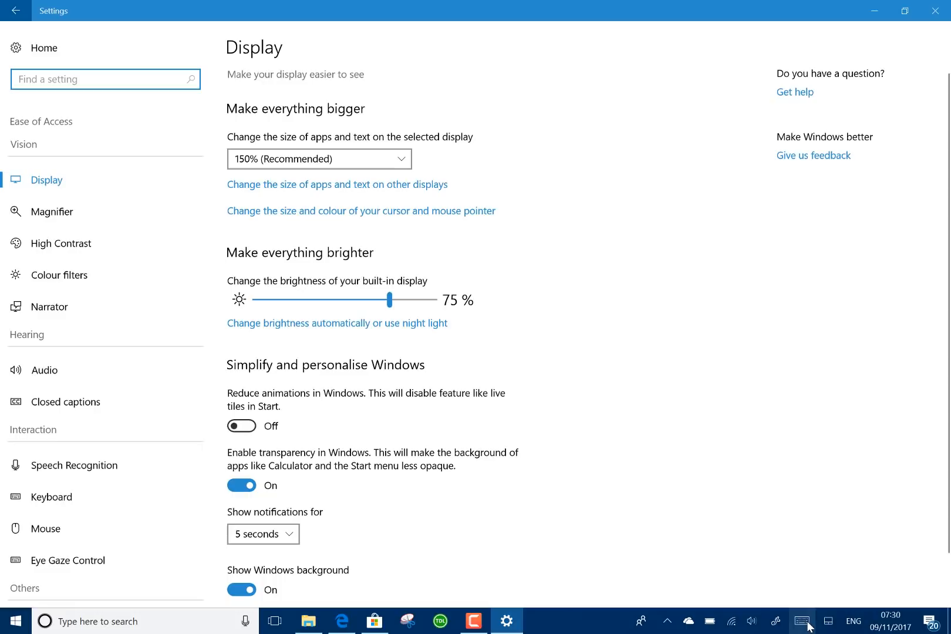
- Show the touch keyboard over the bare desktop and test entering a letter
{"action": "left_click", "coordinate": [801, 621]}
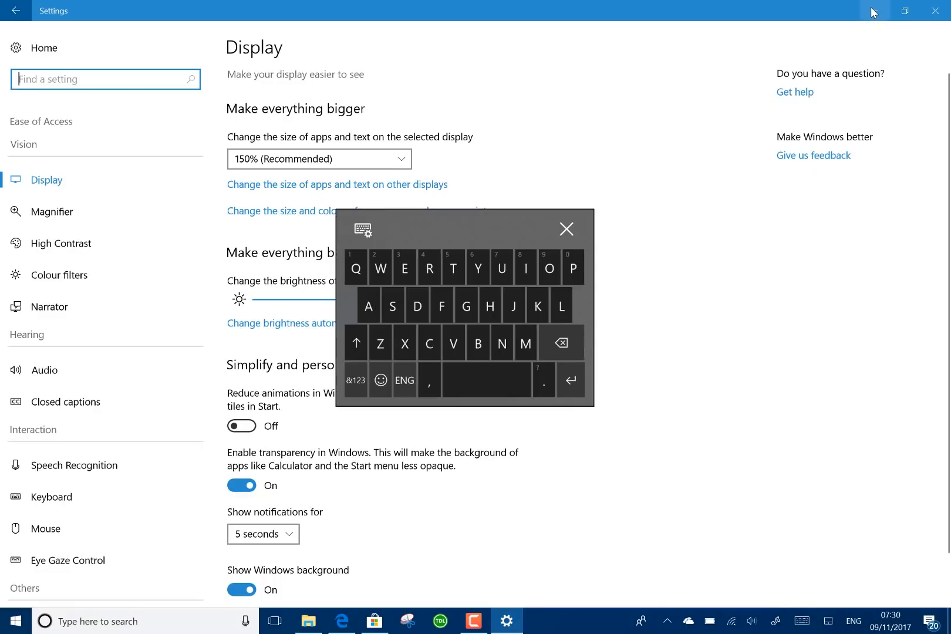
{"action": "left_click", "coordinate": [375, 621]}
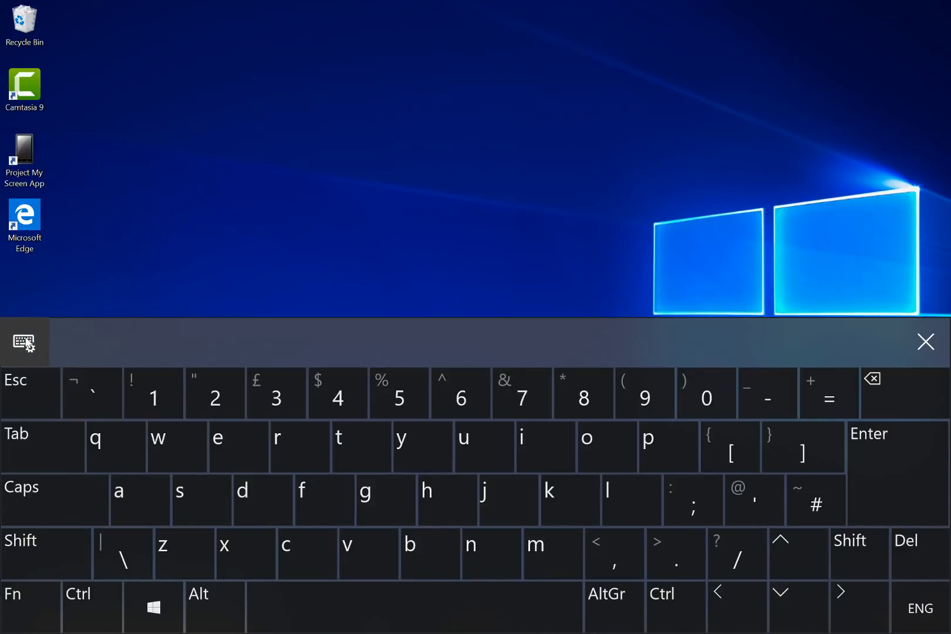
{"action": "left_click", "coordinate": [176, 447]}
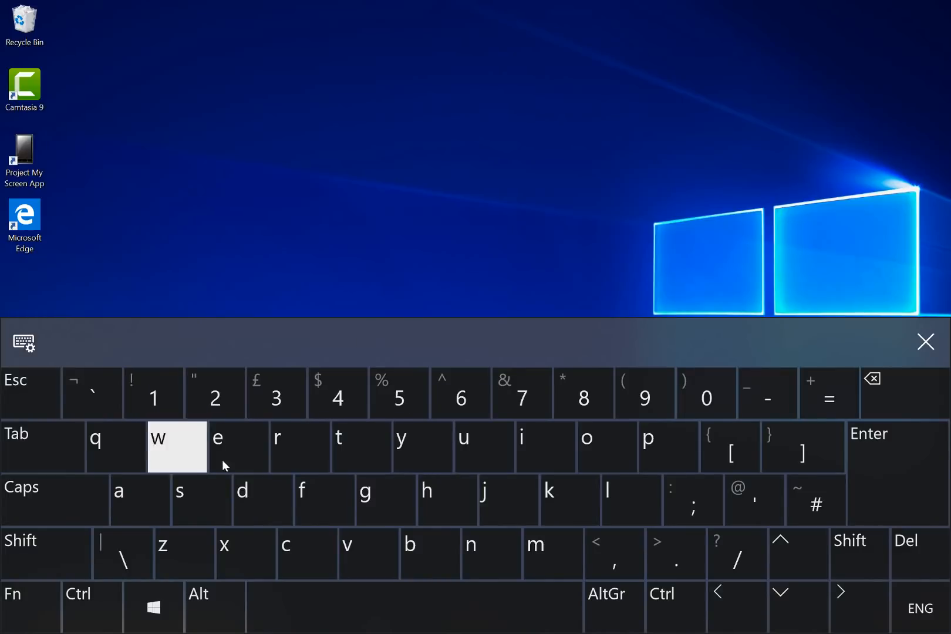
- Switch the touch keyboard between standard, compact and full layouts from its layout menu
{"action": "left_click", "coordinate": [22, 342]}
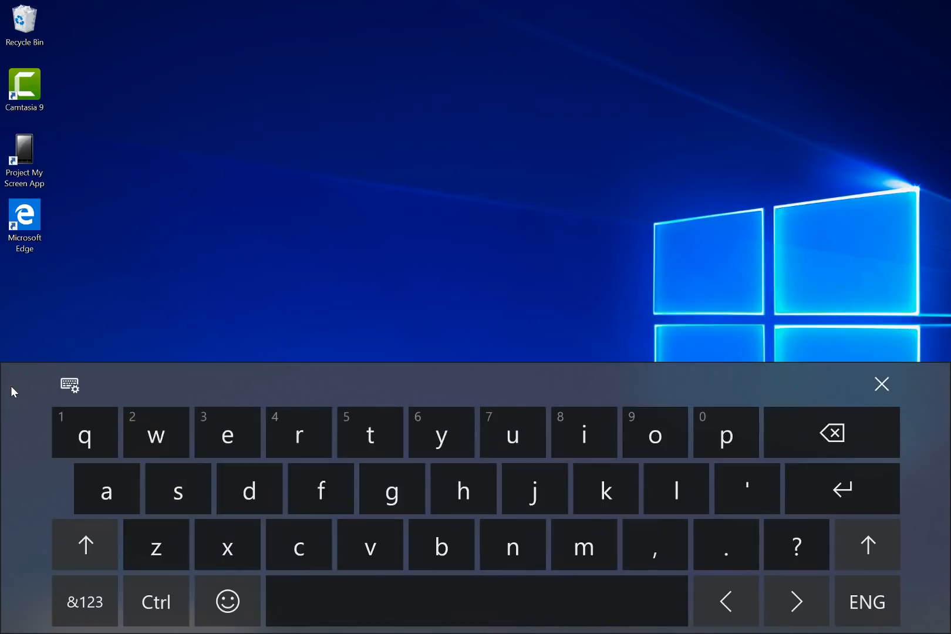
{"action": "mouse_move", "coordinate": [472, 399]}
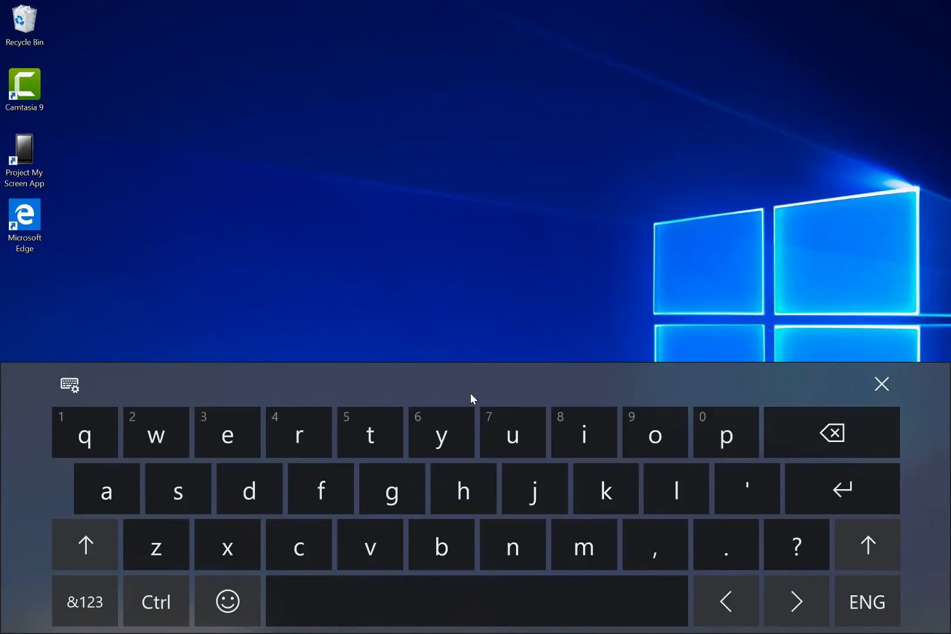
{"action": "left_click", "coordinate": [69, 384]}
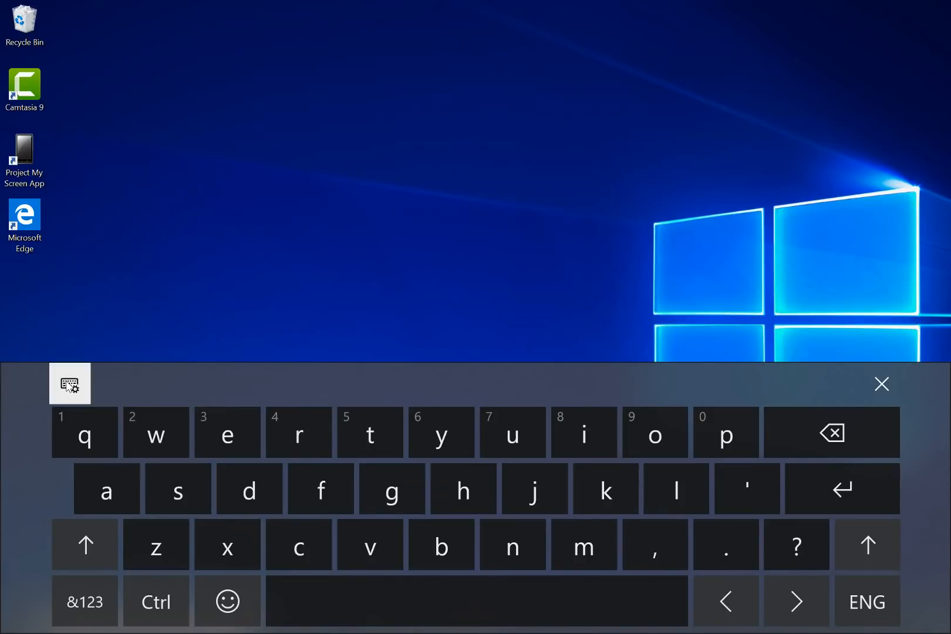
{"action": "left_click", "coordinate": [69, 383]}
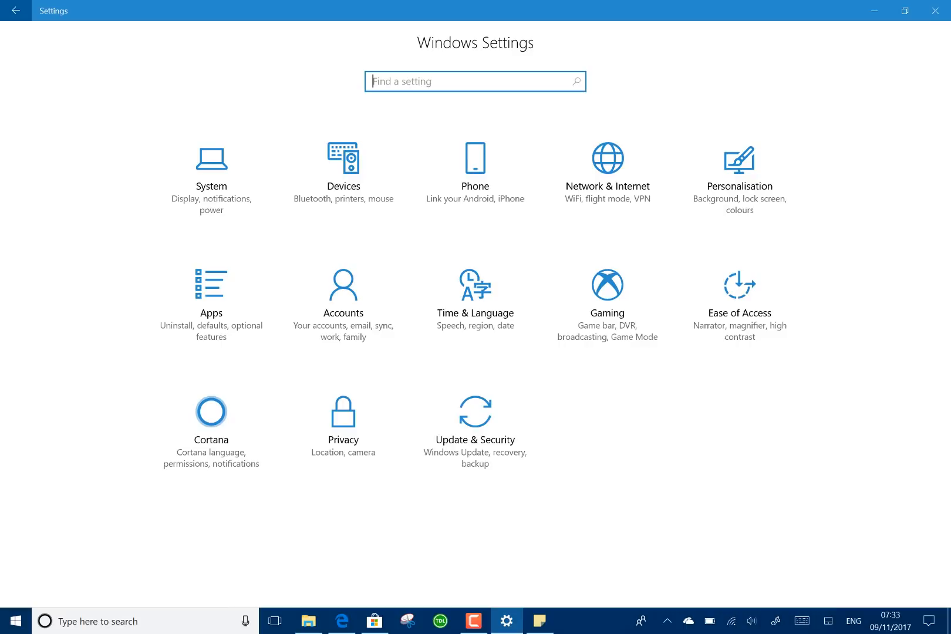
- Clear all notifications in the Action Center, then start handwriting into a sticky note
{"action": "left_click", "coordinate": [927, 621]}
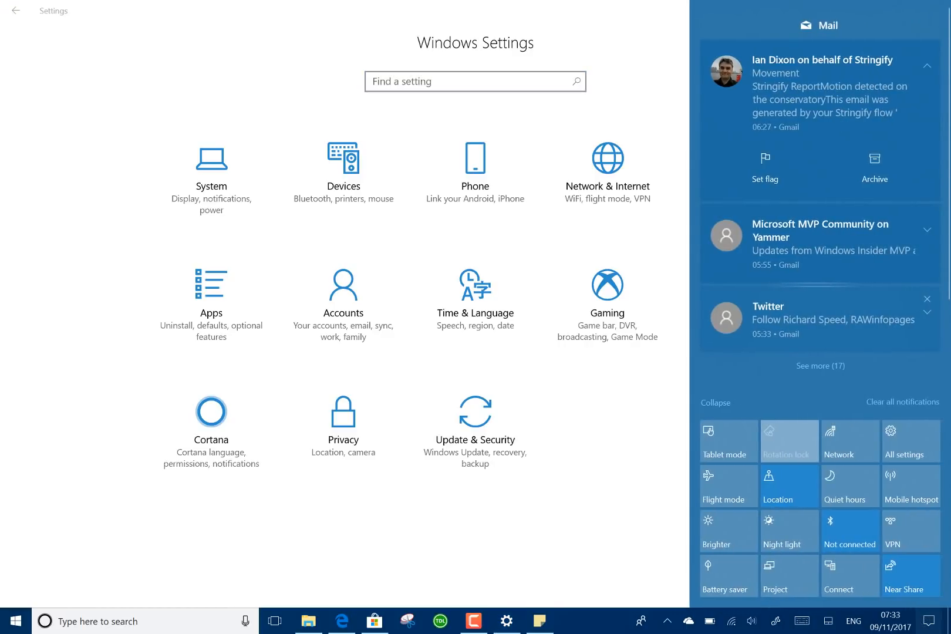
{"action": "left_click", "coordinate": [903, 402]}
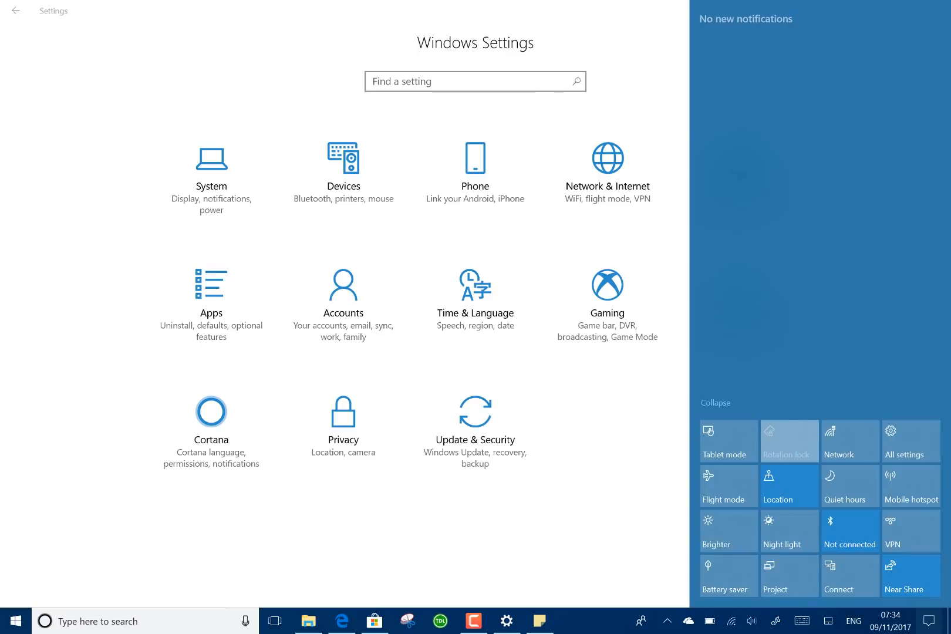
{"action": "left_click", "coordinate": [210, 420]}
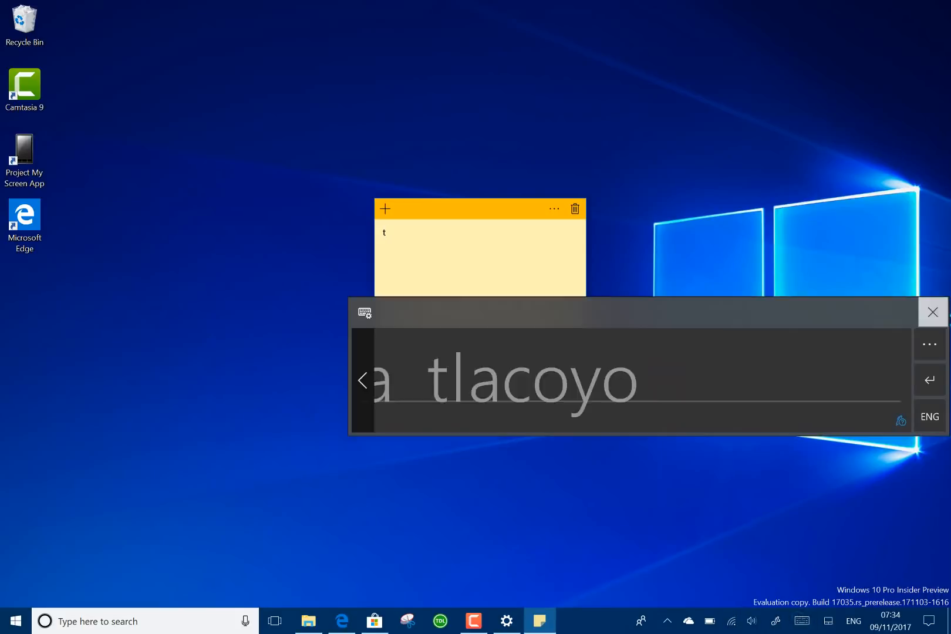
- Show the touch keyboard's layout and settings menu over the handwriting panel
{"action": "left_click", "coordinate": [364, 313]}
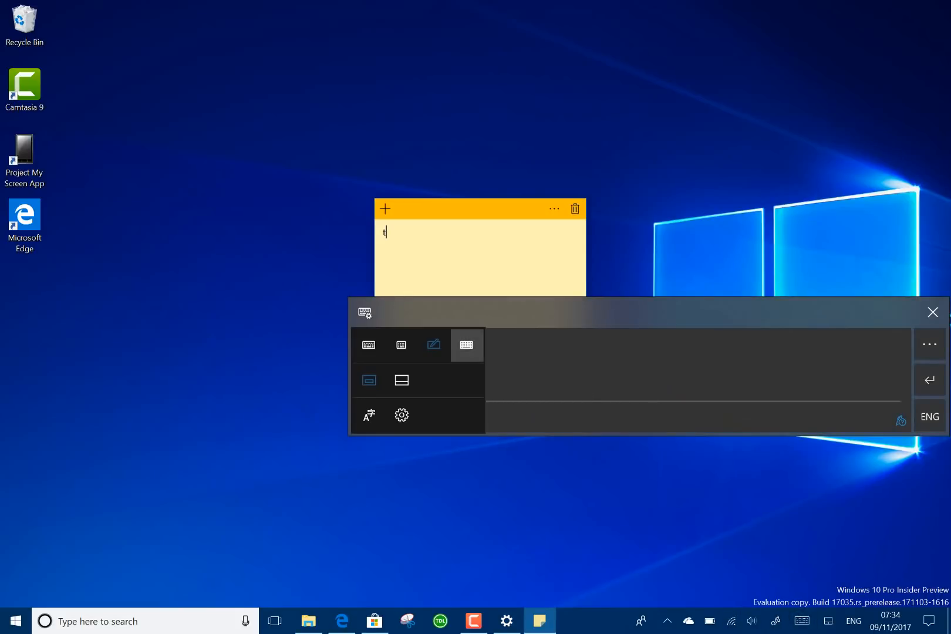